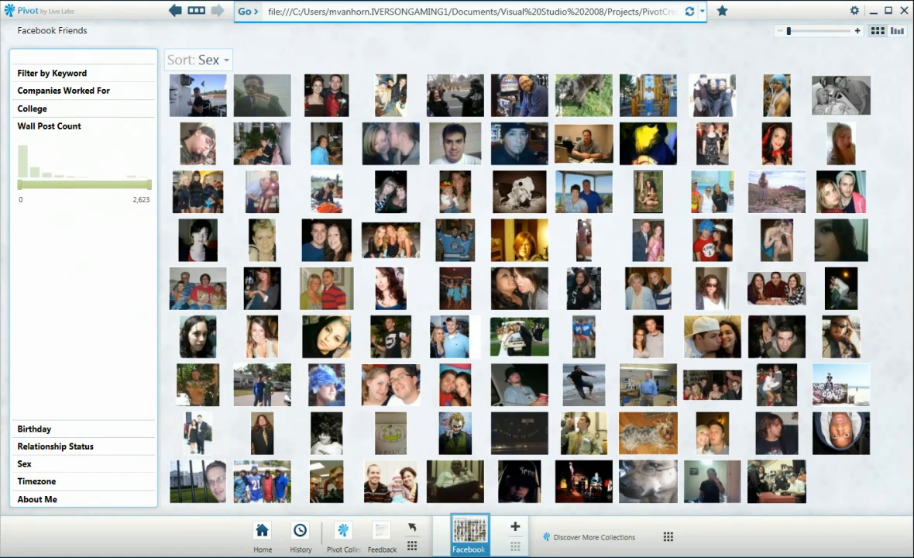
mouse_move(526, 248)
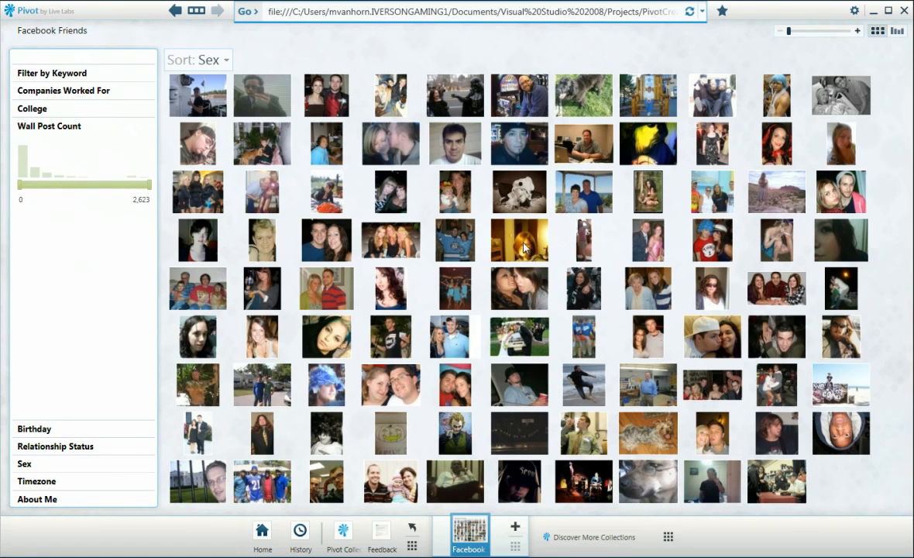
mouse_move(866, 403)
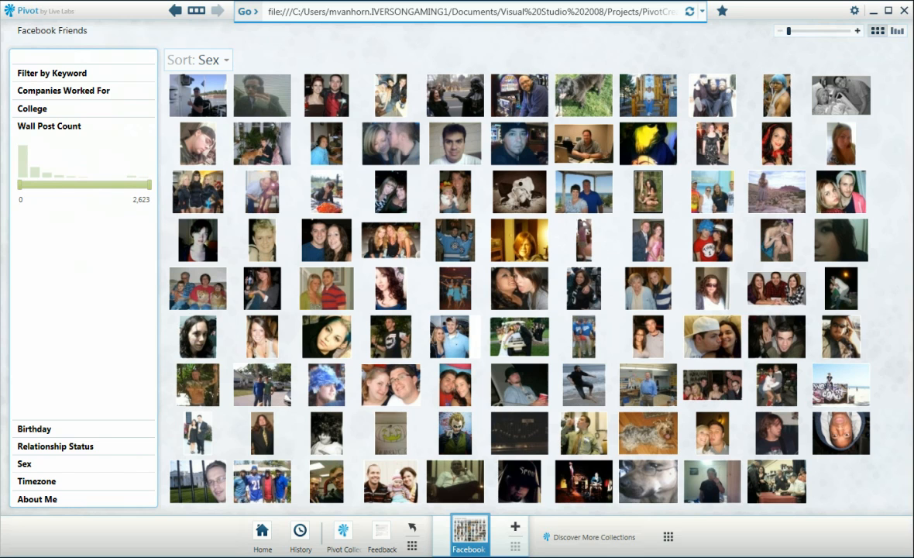
mouse_move(117, 32)
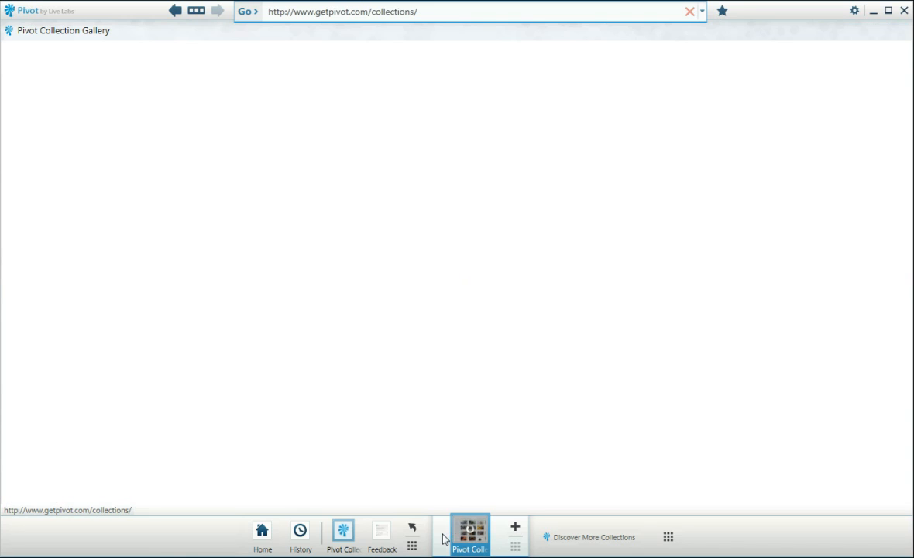
Open Sports Illustrated Covers, filter to Football covers, and graph them by decade.
left_click(472, 548)
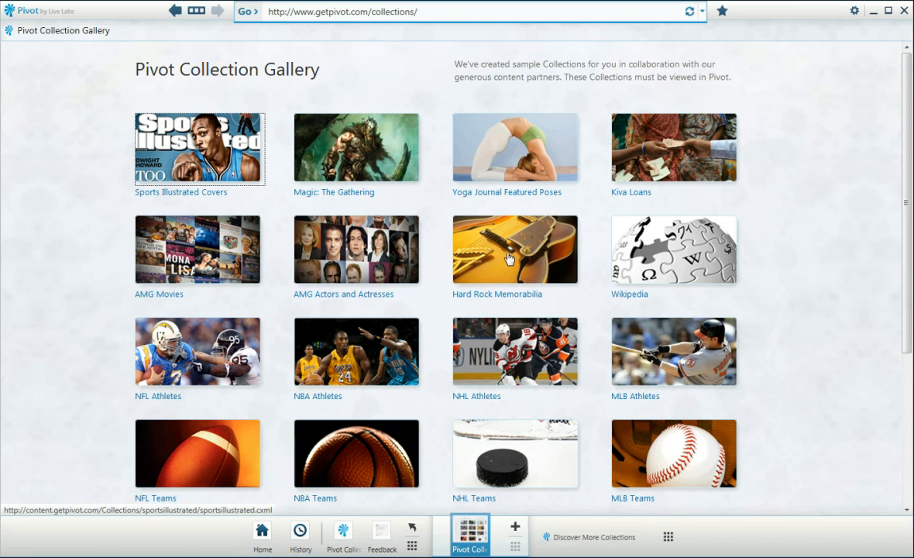
left_click(199, 150)
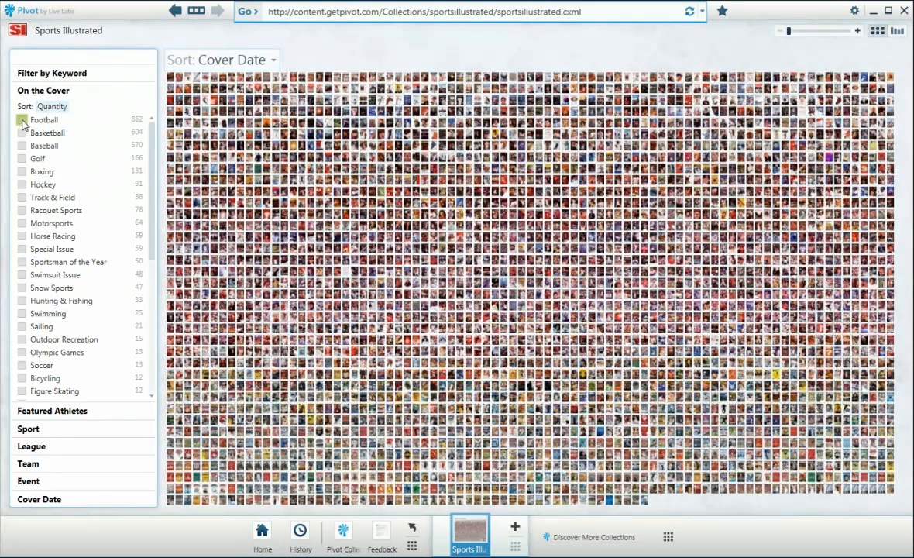
left_click(22, 119)
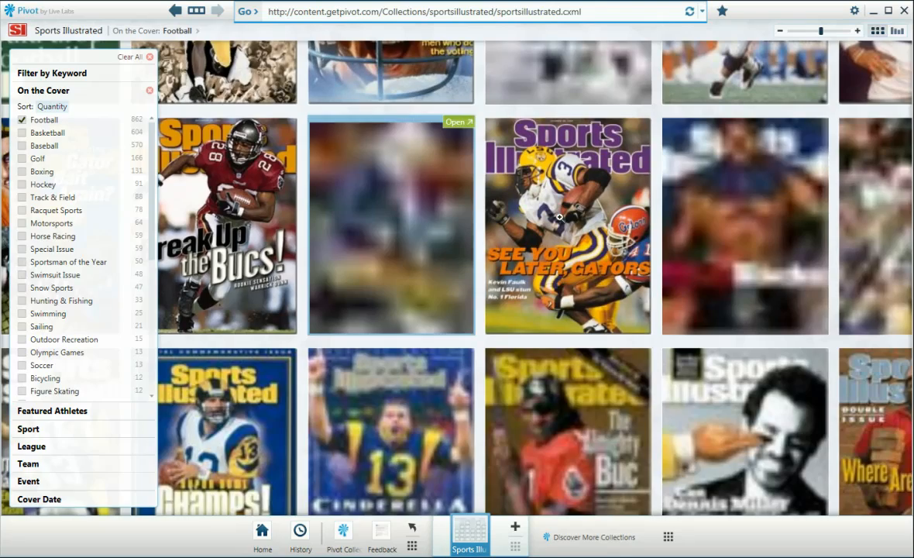
left_click(563, 221)
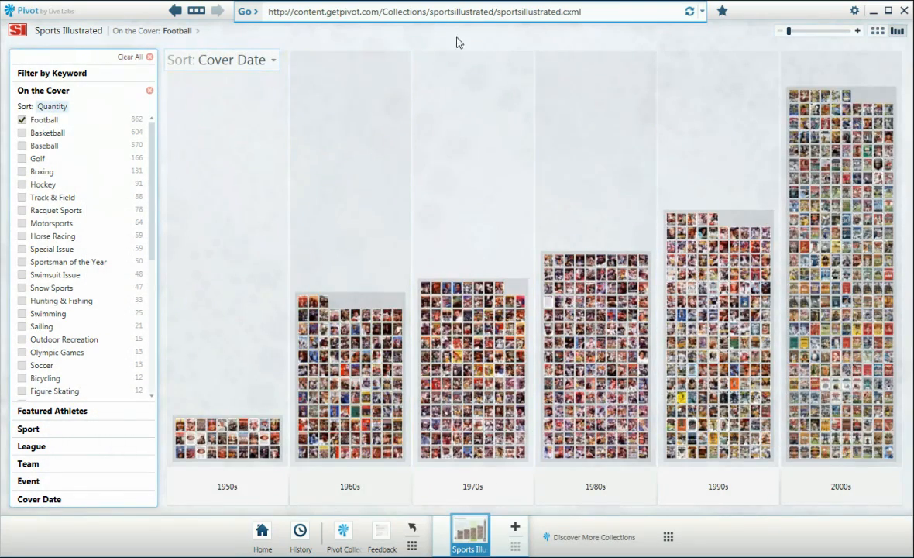
left_click(707, 12)
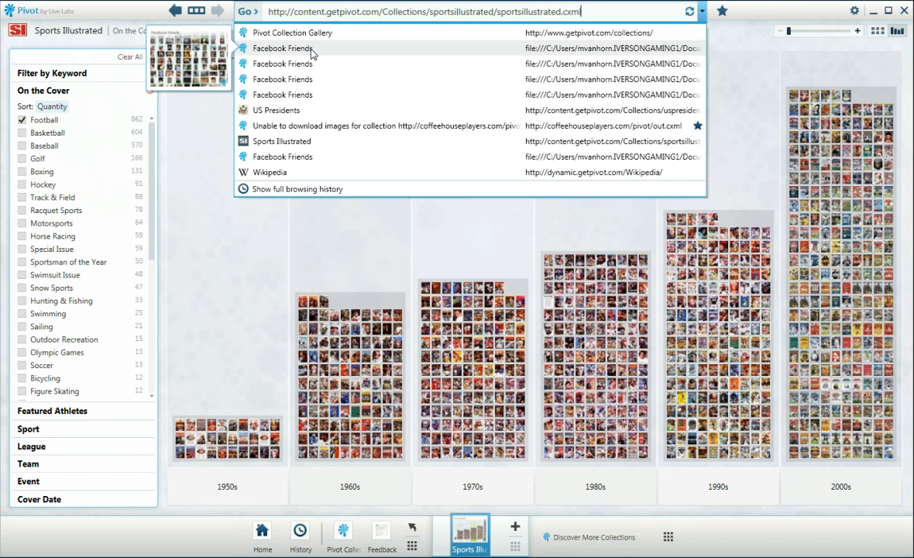
Return to Facebook Friends, filter by the gaming About Me entry, and view that friend's profile.
left_click(287, 48)
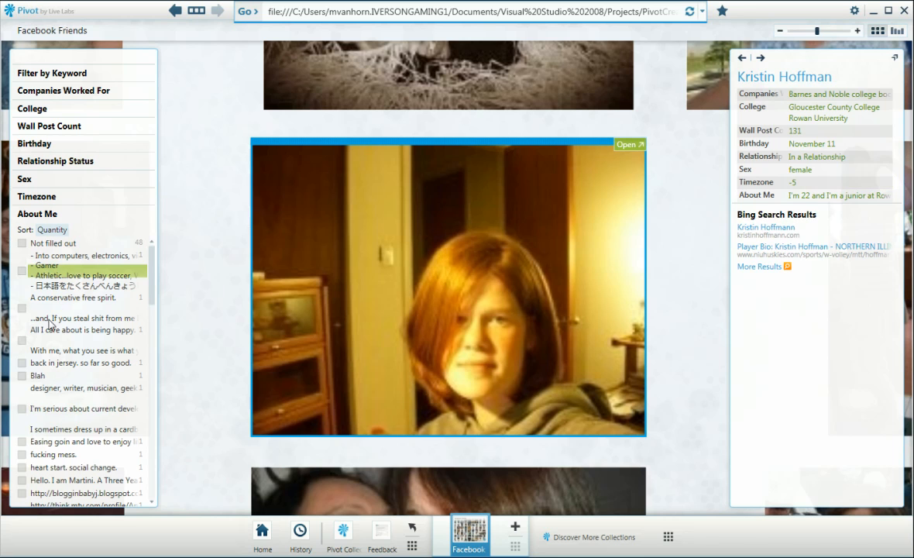
left_click(21, 275)
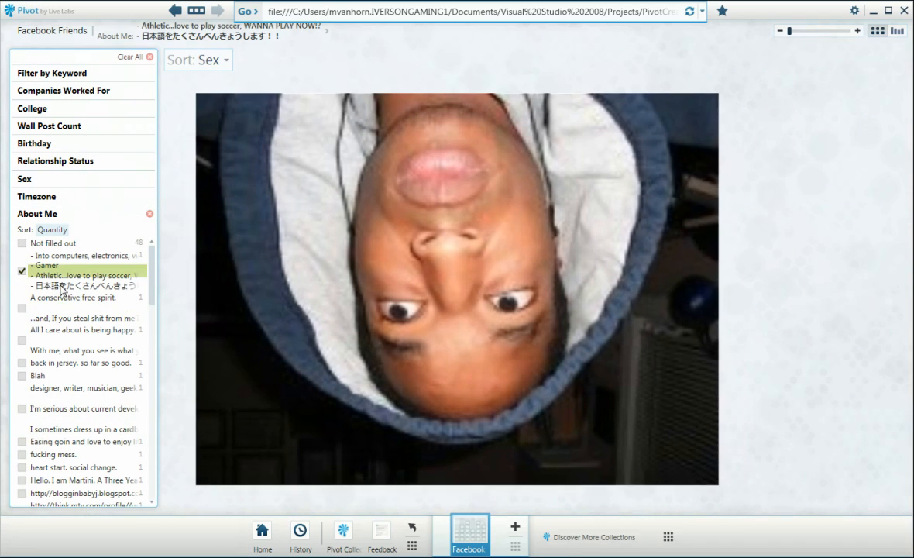
left_click(455, 286)
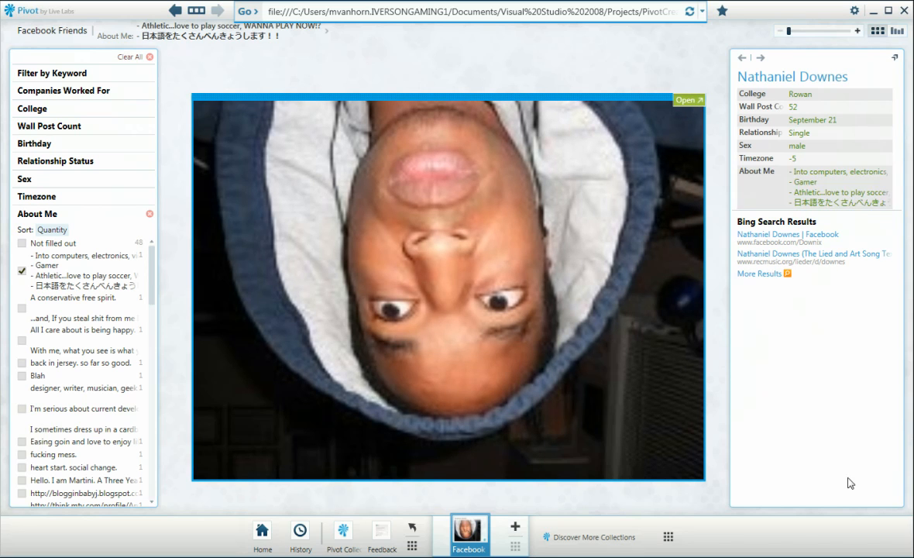
mouse_move(163, 225)
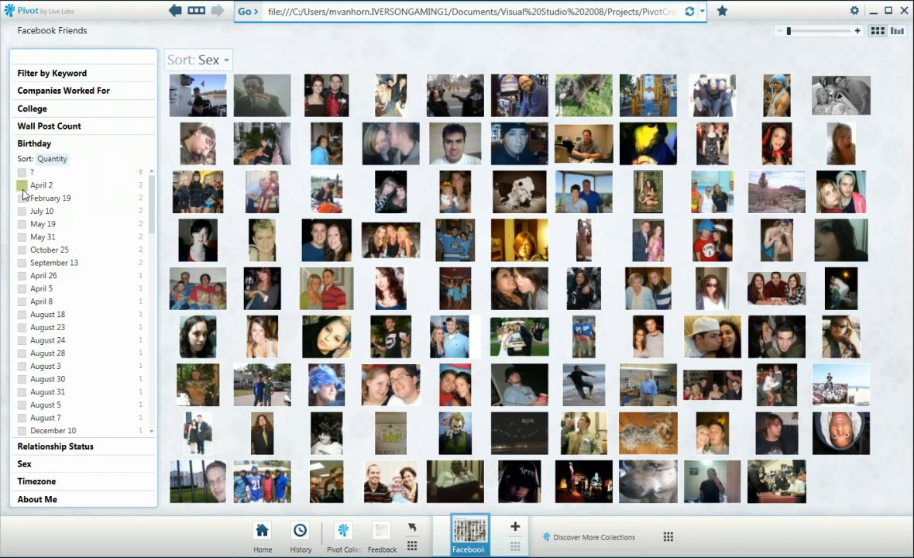
Filter Birthday to unknown, April 2, and one more birthday value.
left_click(21, 172)
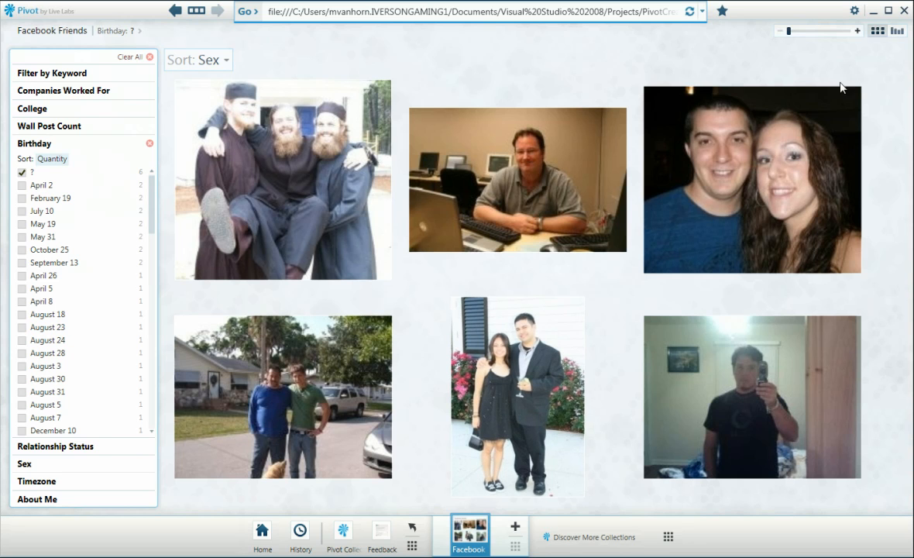
mouse_move(894, 31)
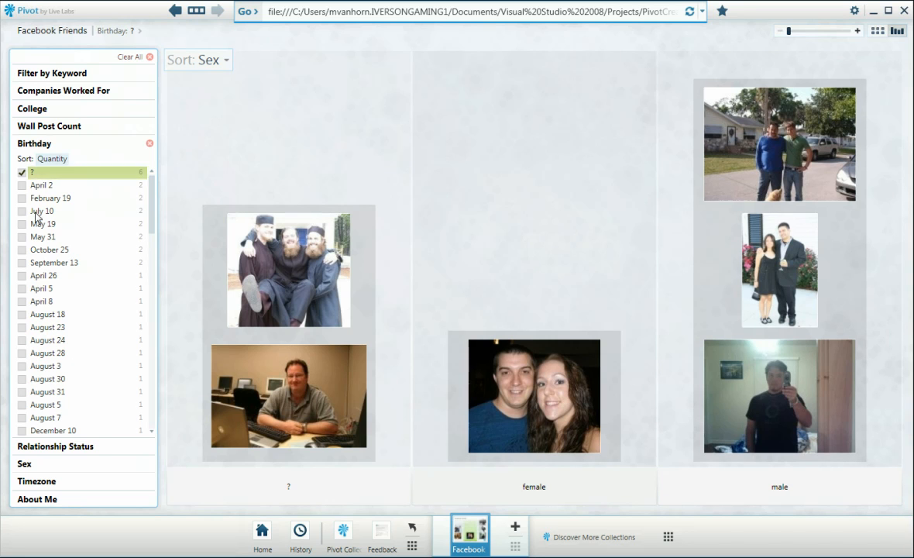
left_click(22, 197)
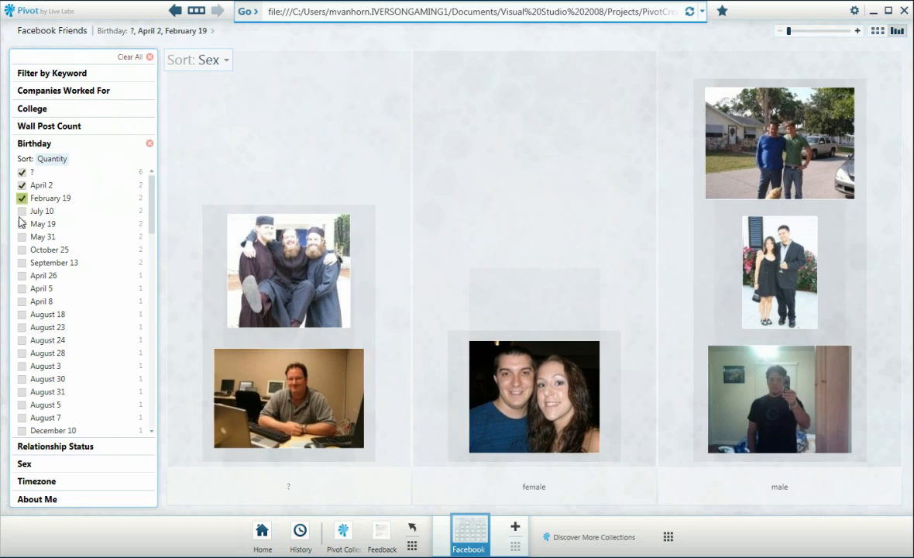
left_click(22, 224)
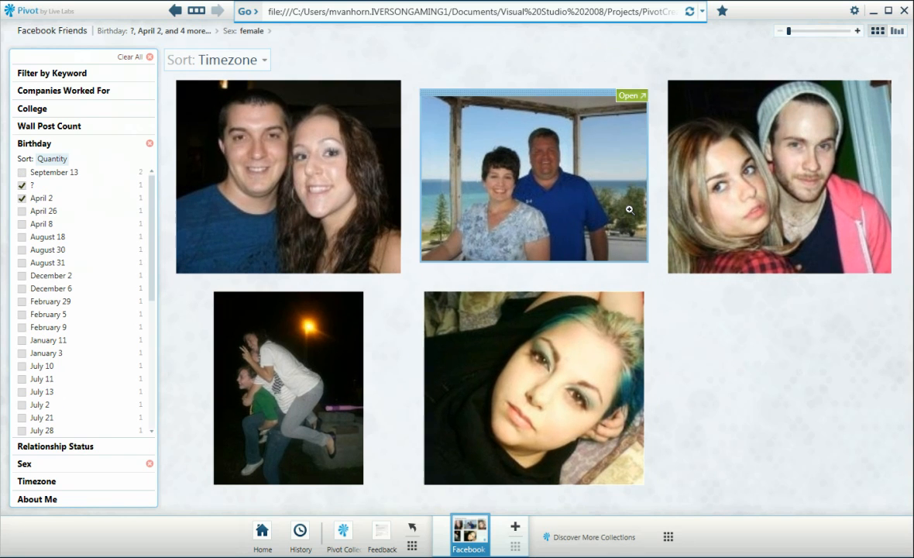
Sort the friends by Relationship Status, after briefly trying Wall Post Count.
left_click(219, 61)
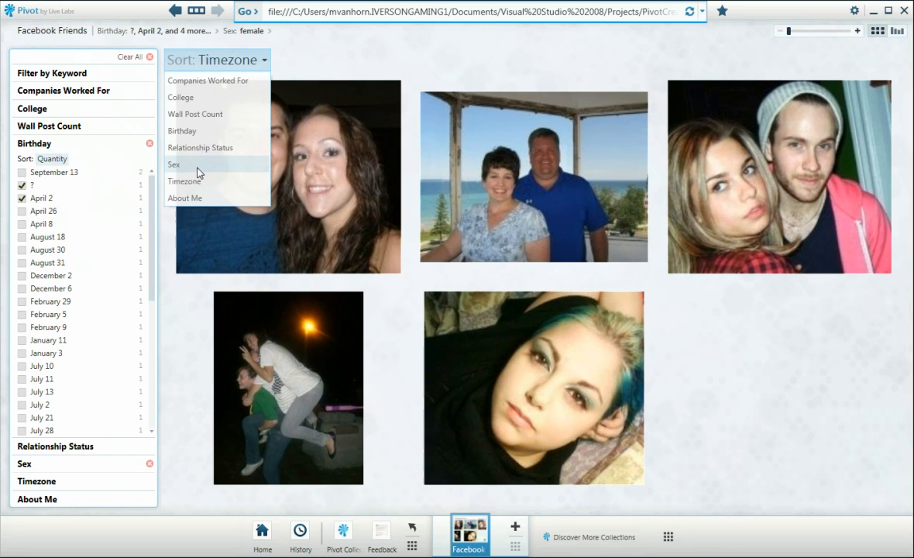
left_click(200, 147)
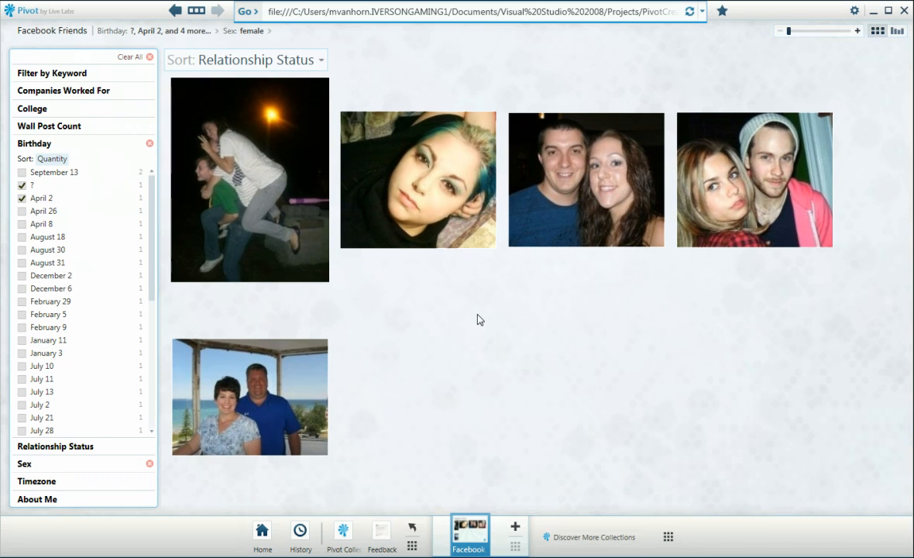
mouse_move(487, 294)
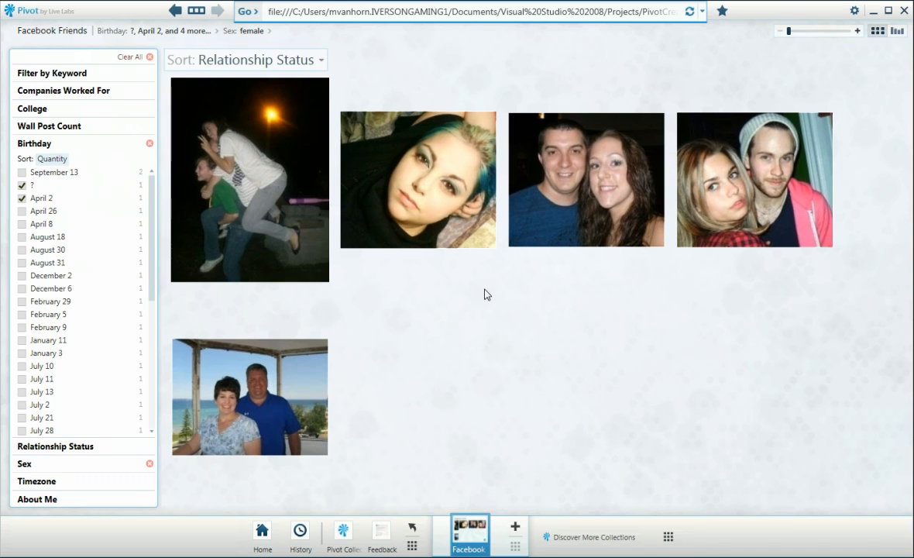
mouse_move(301, 69)
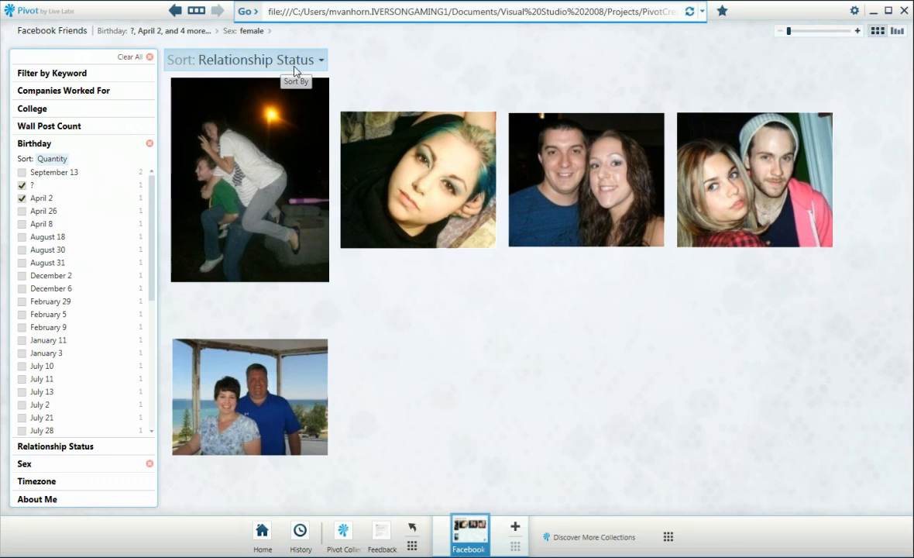
left_click(252, 59)
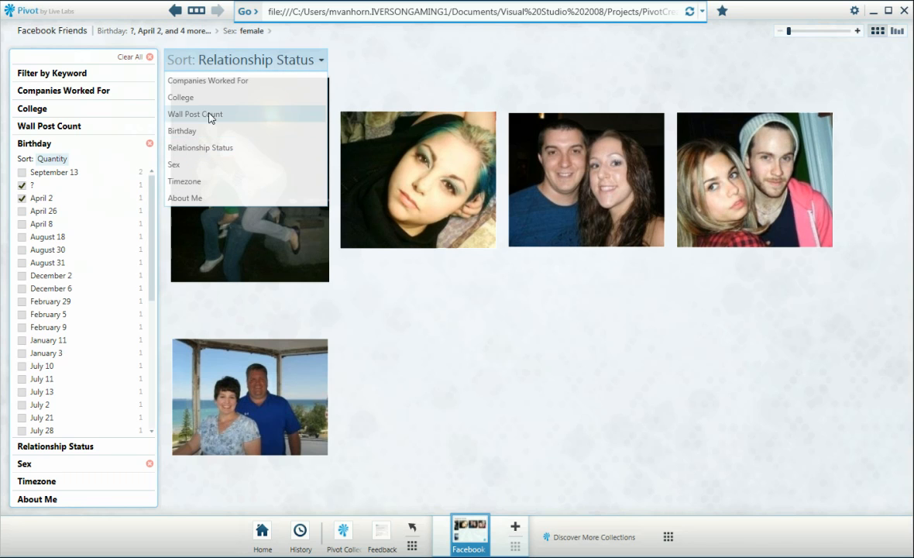
left_click(195, 114)
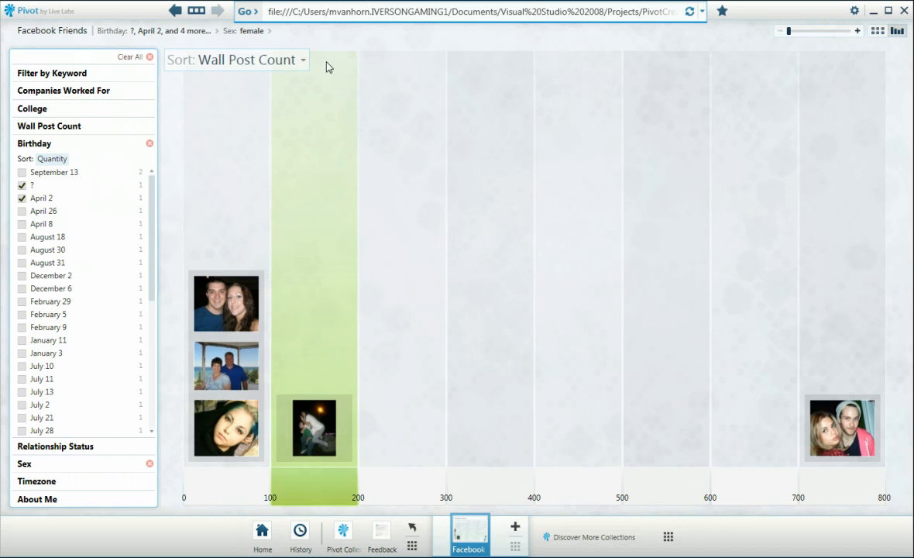
left_click(235, 59)
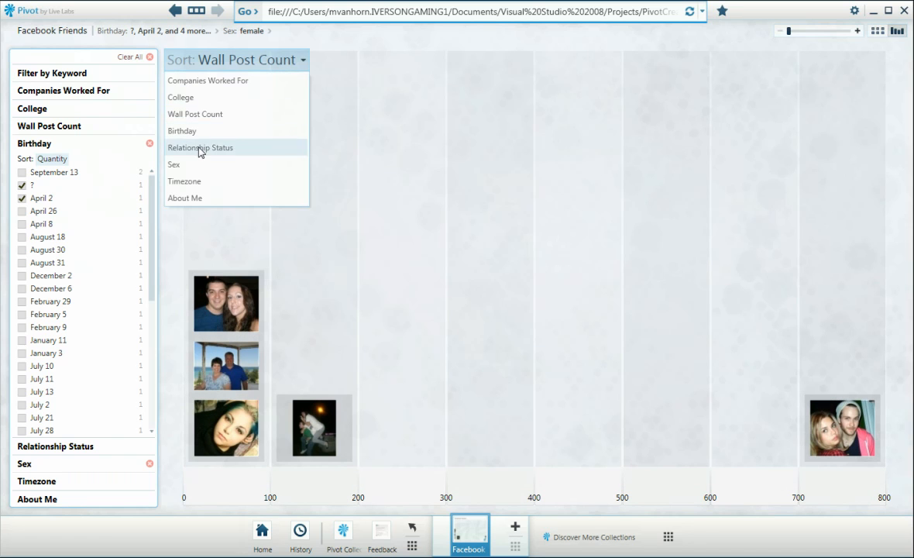
left_click(199, 147)
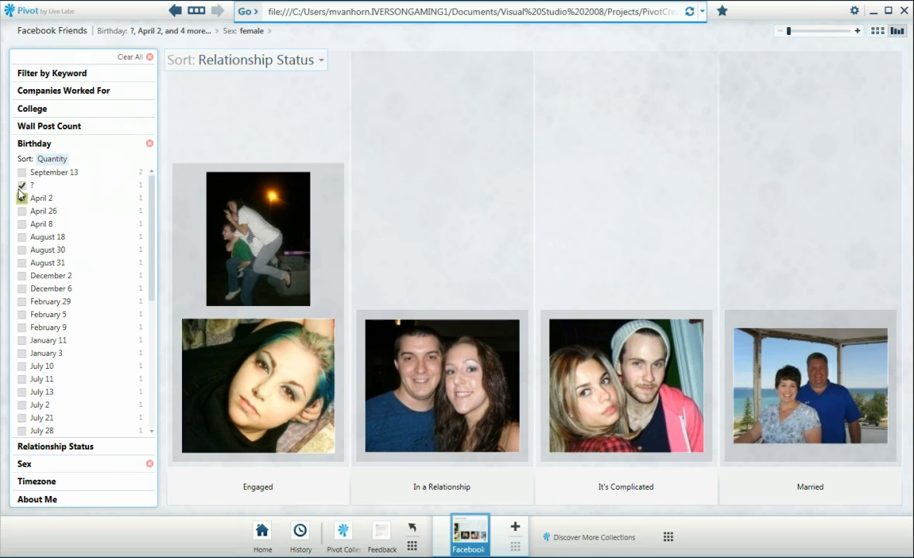
Remove the birthday filters and the female sex filter.
left_click(21, 197)
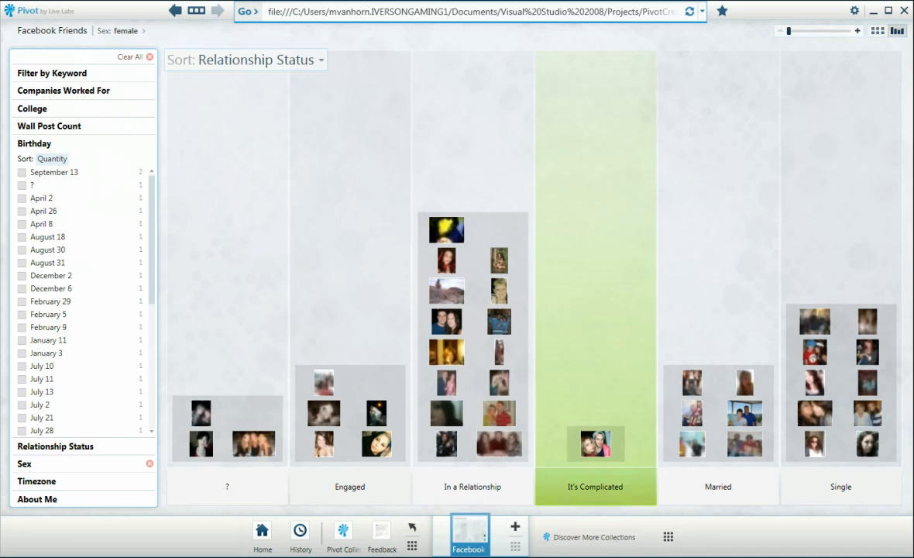
left_click(150, 463)
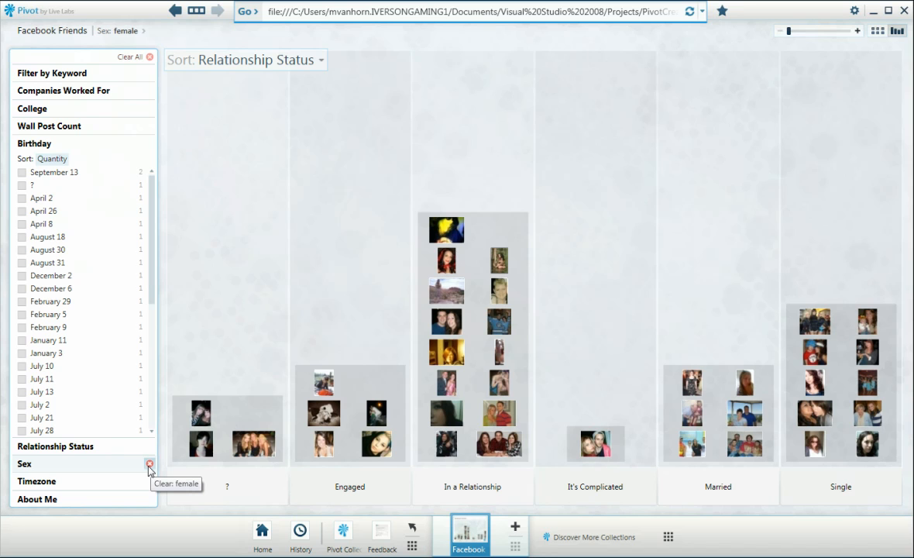
left_click(150, 463)
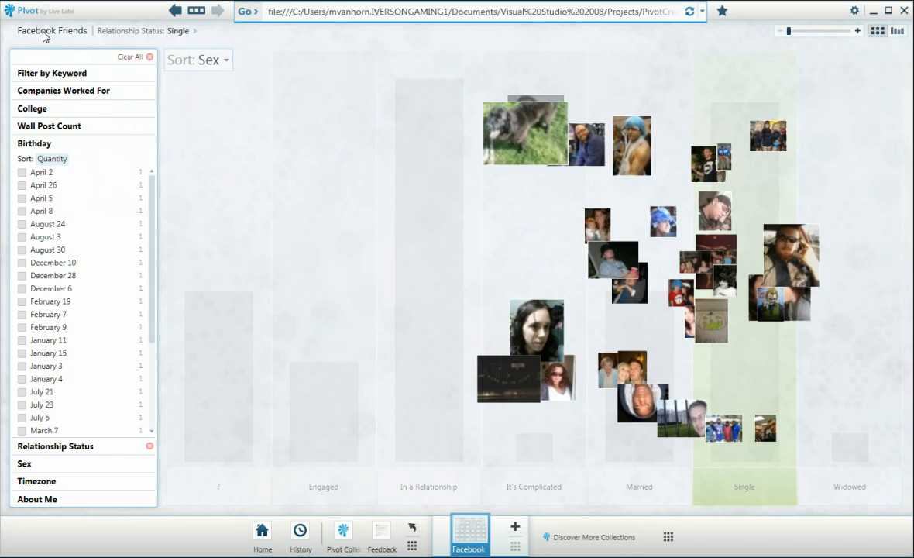
Graph single friends by Wall Post Count and keep only those above 2,219.7 posts.
left_click(197, 61)
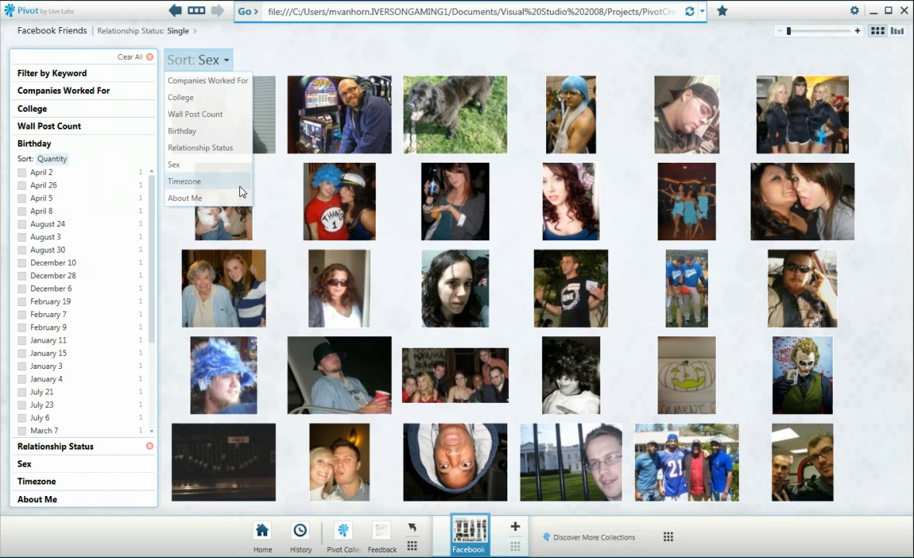
mouse_move(205, 124)
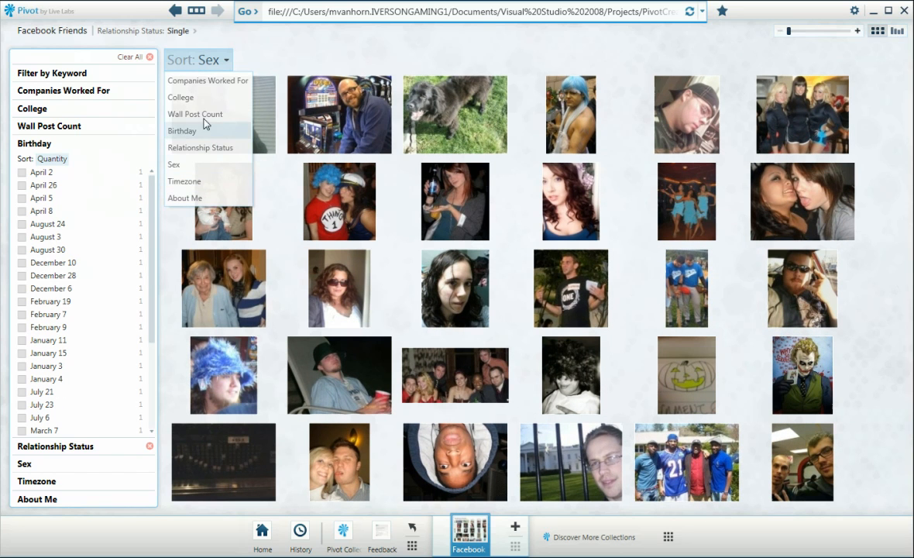
left_click(194, 114)
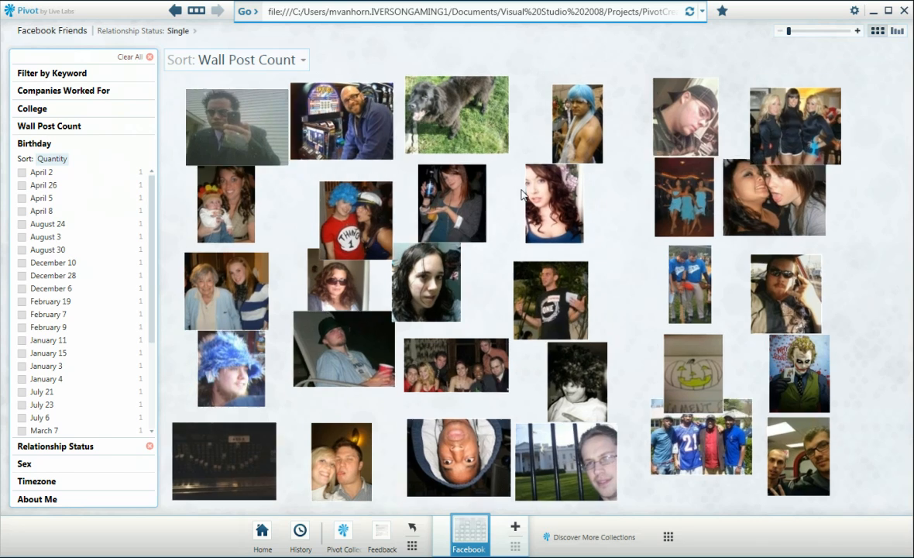
left_click(898, 31)
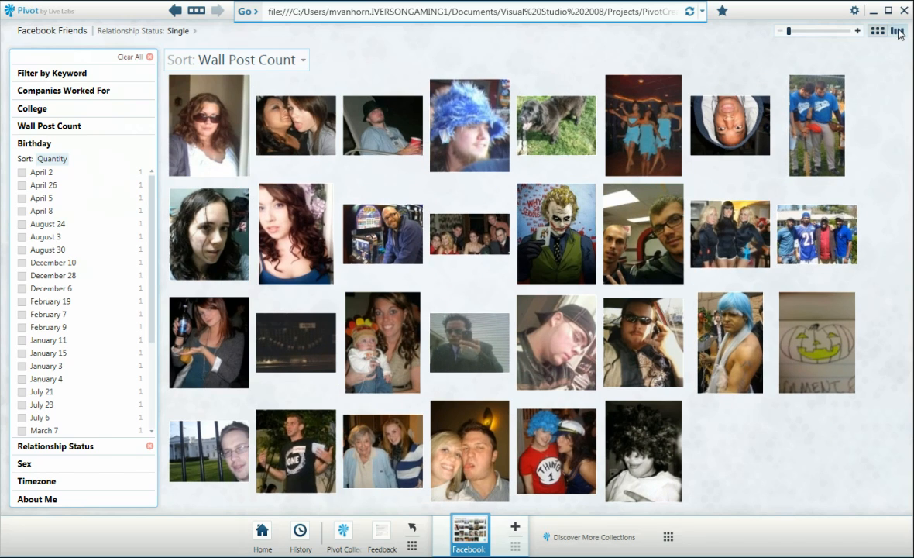
left_click(900, 31)
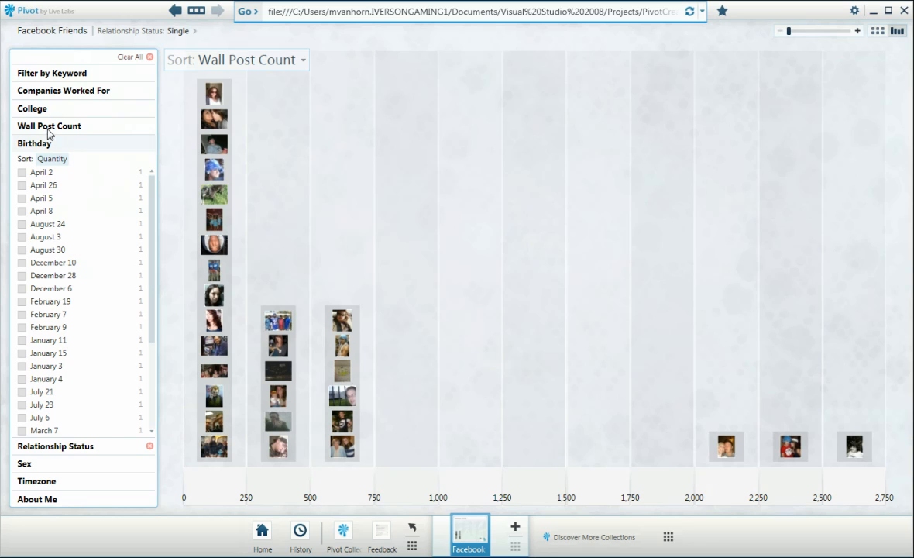
left_click(48, 125)
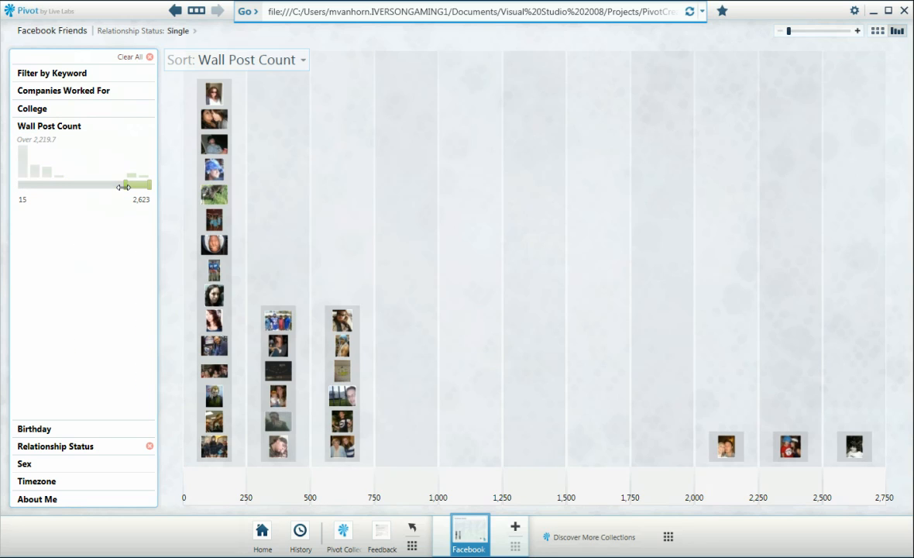
left_click_drag(124, 184, 143, 183)
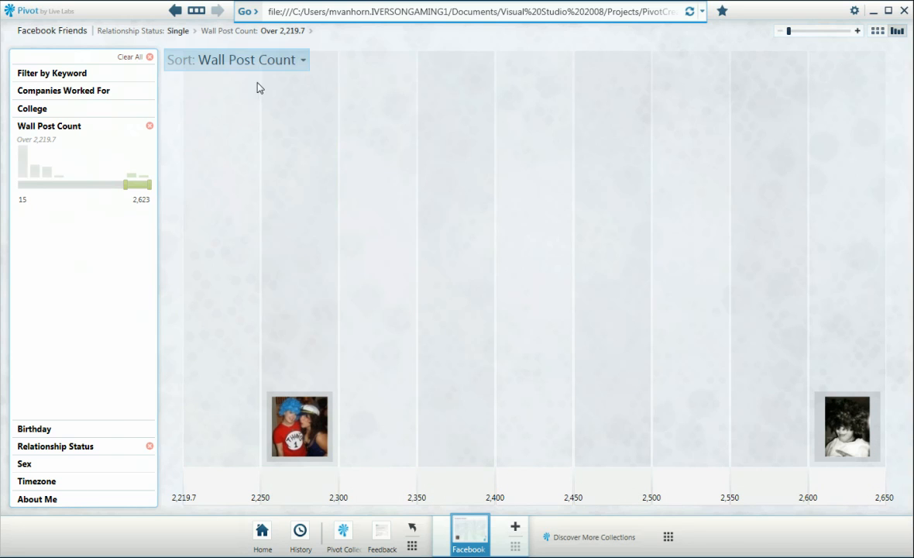
Narrow to the 2,600–2,650 wall-post band, enlarge that friend's photo, then remove UArts and clear all filters.
left_click(32, 108)
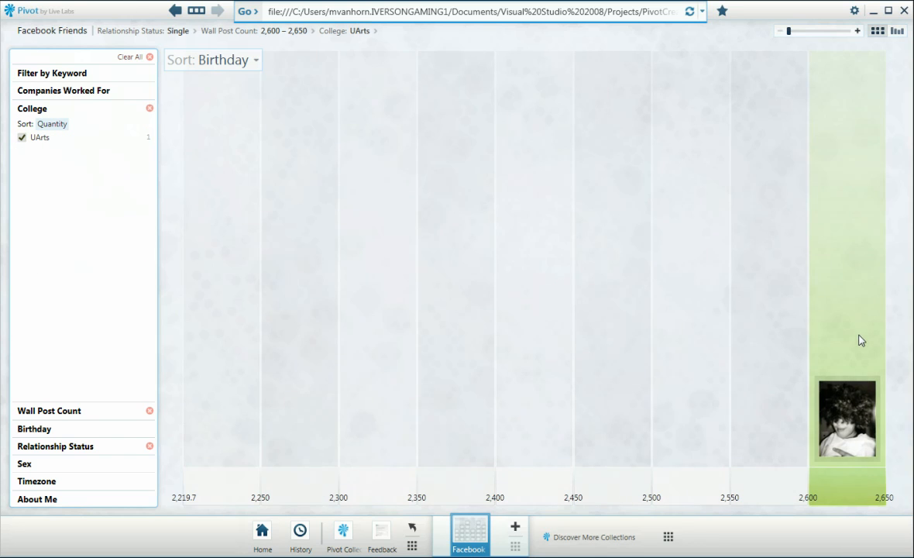
left_click(844, 430)
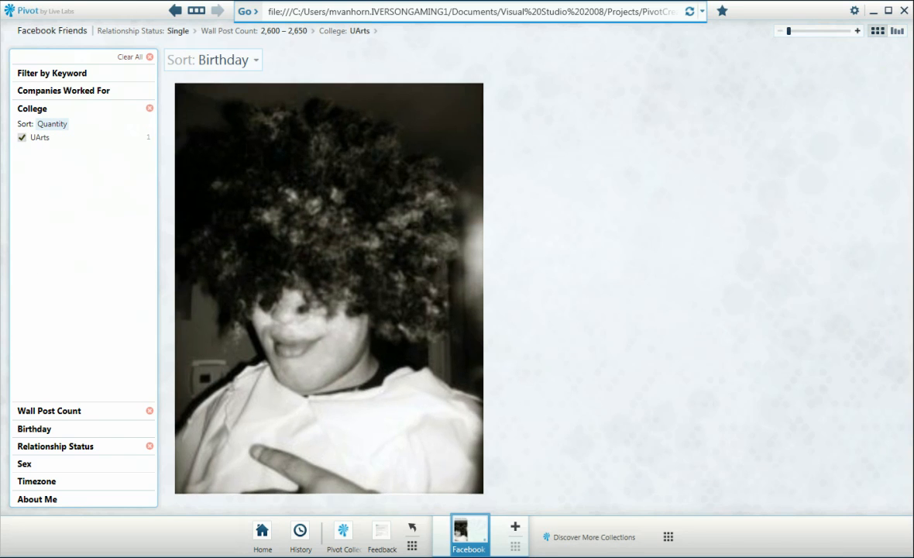
mouse_move(791, 427)
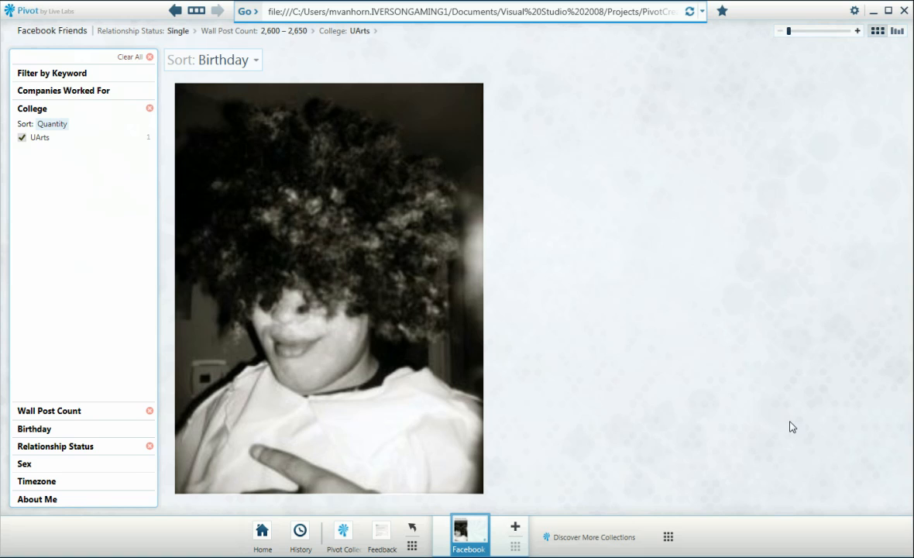
mouse_move(749, 523)
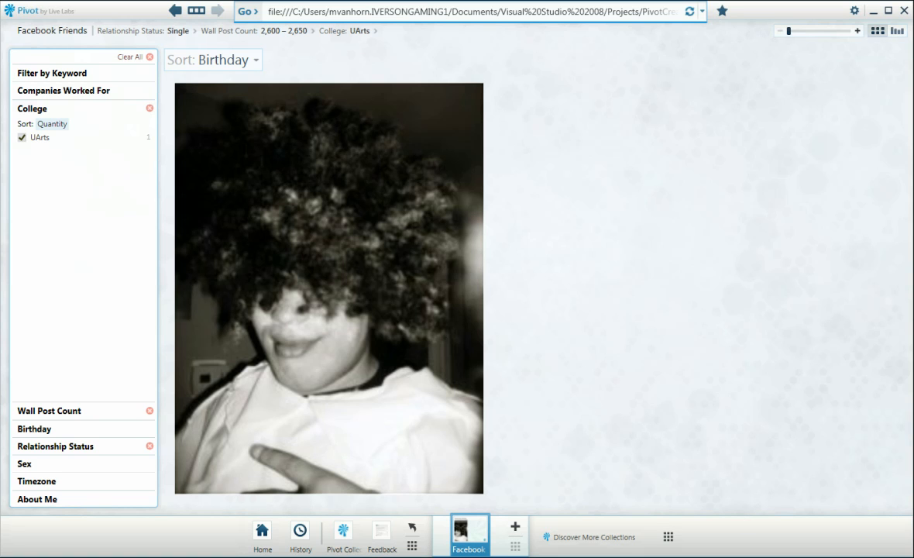
left_click(22, 138)
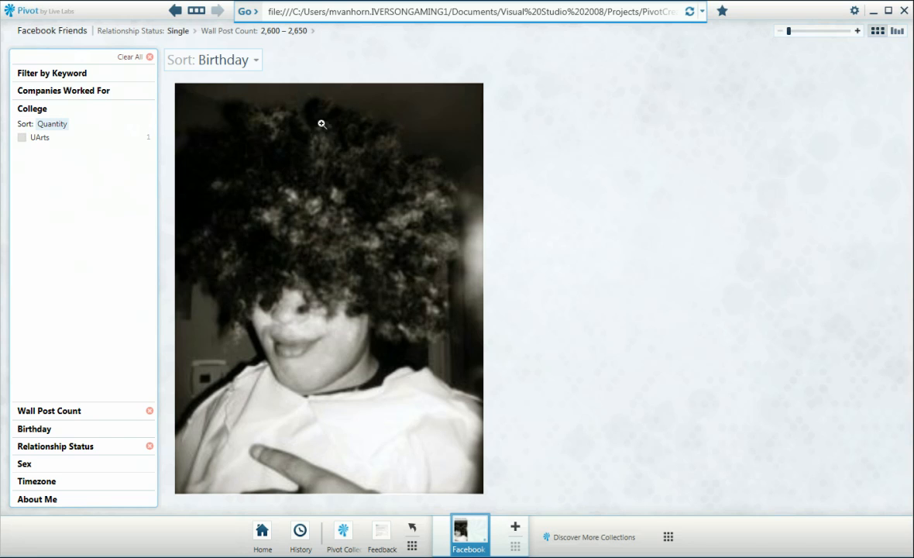
left_click(328, 287)
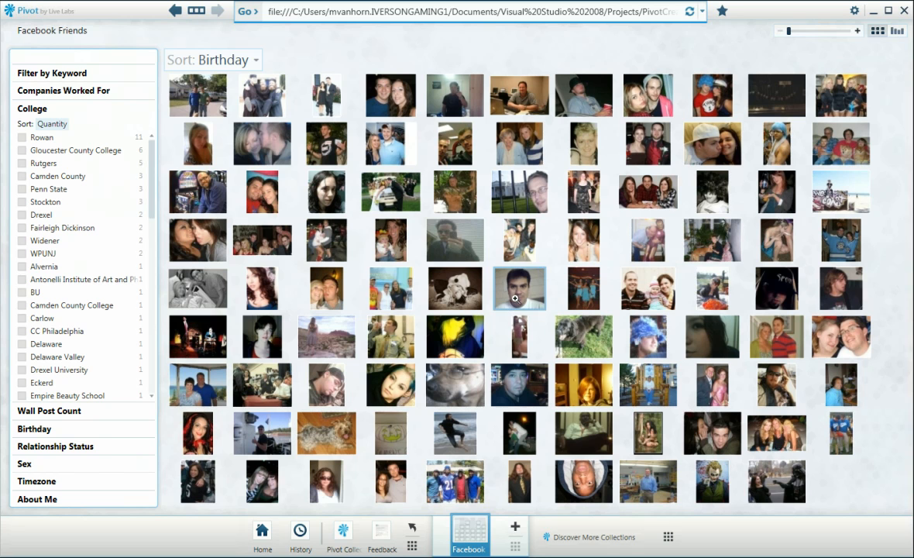
mouse_move(437, 280)
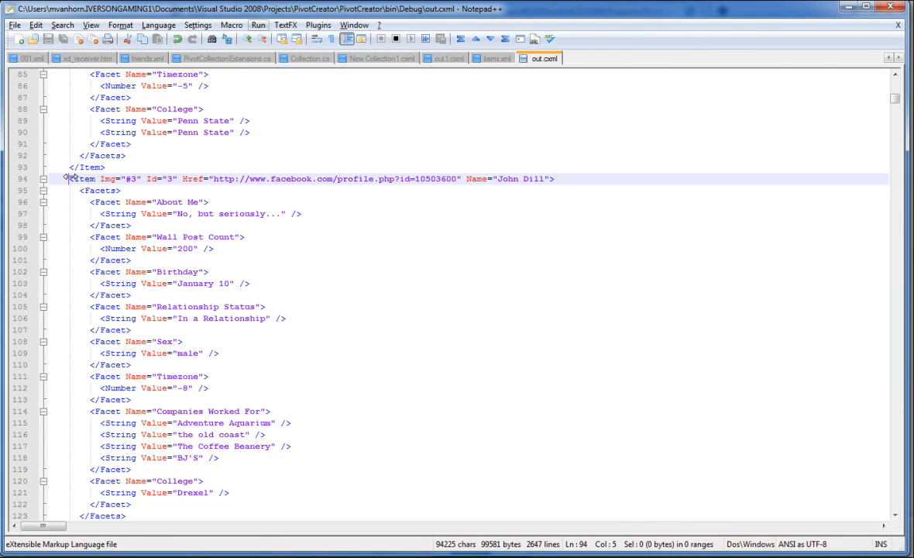
left_click_drag(65, 178, 143, 516)
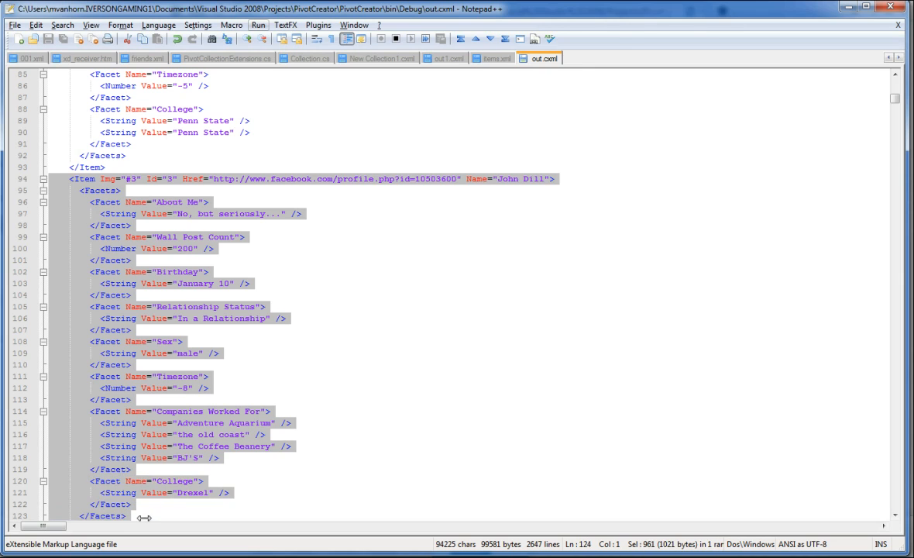
scroll("down", 3)
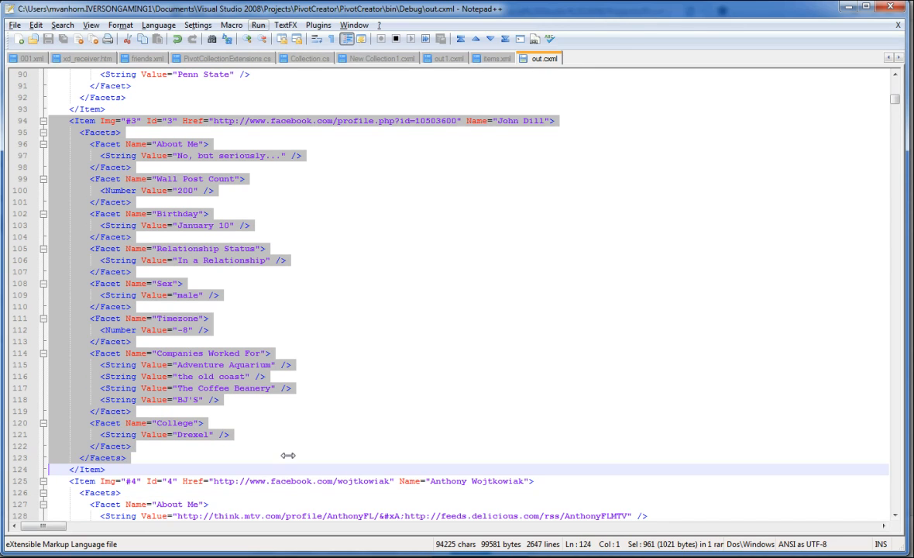
mouse_move(299, 243)
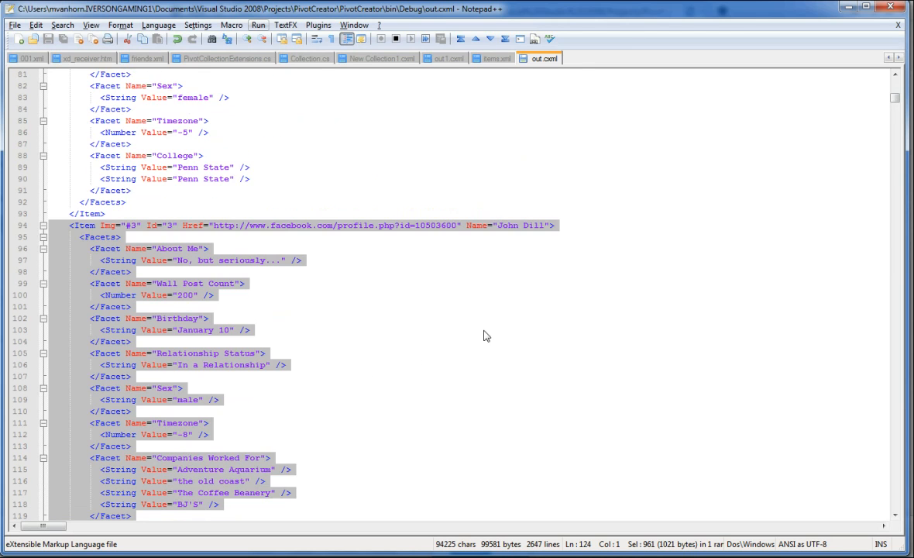
scroll("down", 3)
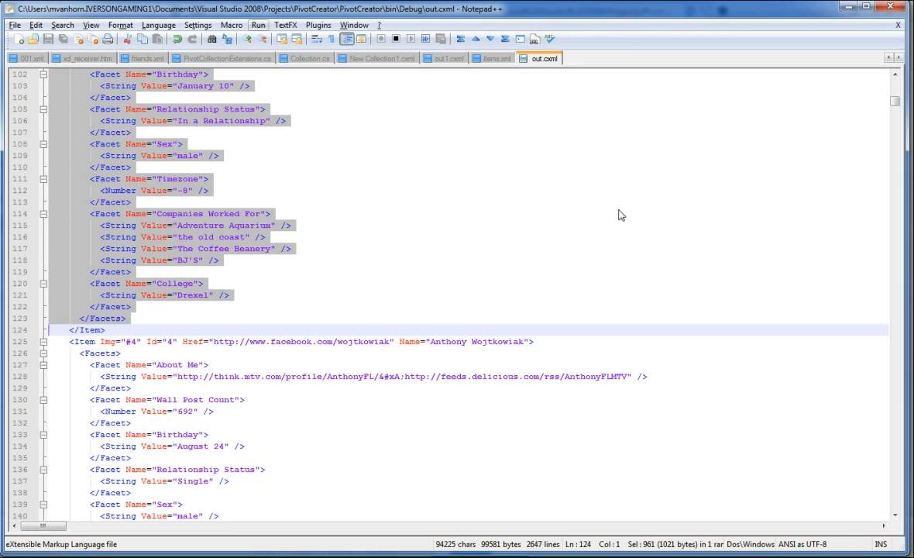
scroll("up", 3)
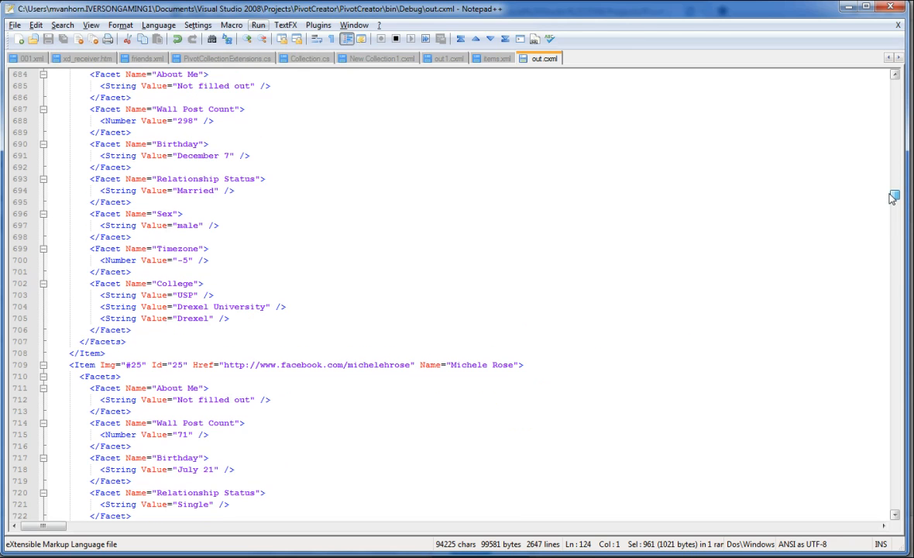
scroll("down", 3)
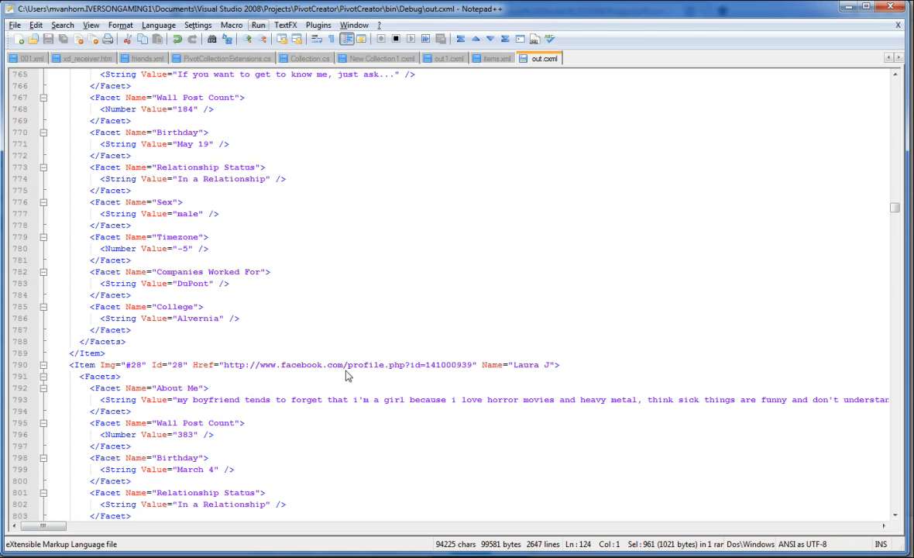
left_click(134, 411)
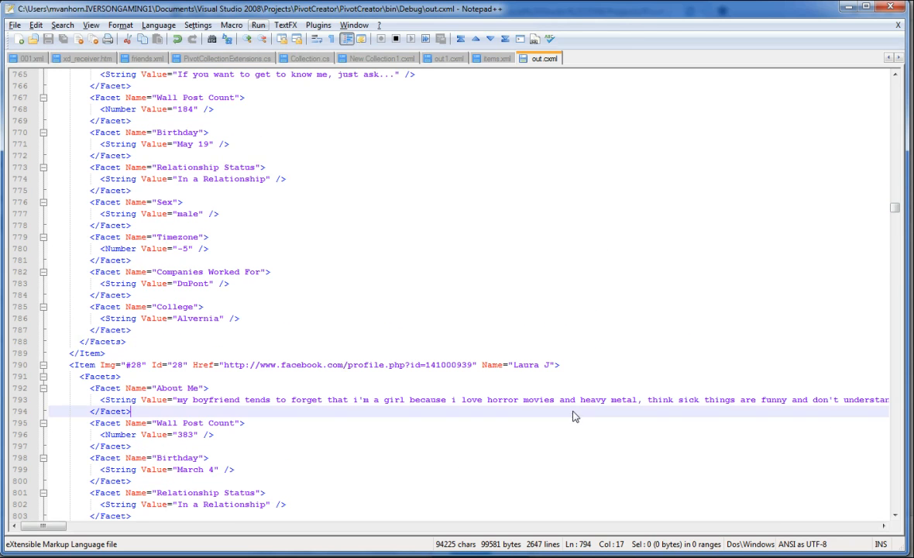
scroll("down", 3)
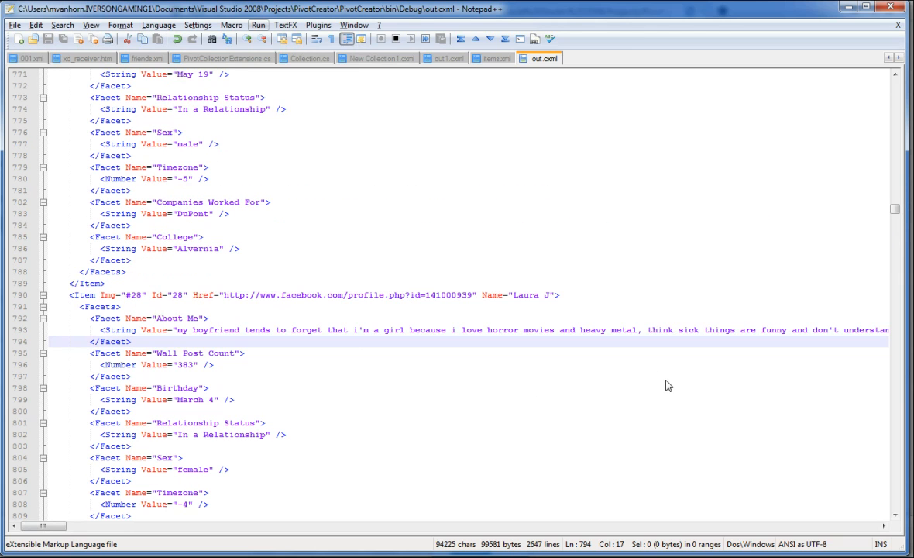
mouse_move(577, 488)
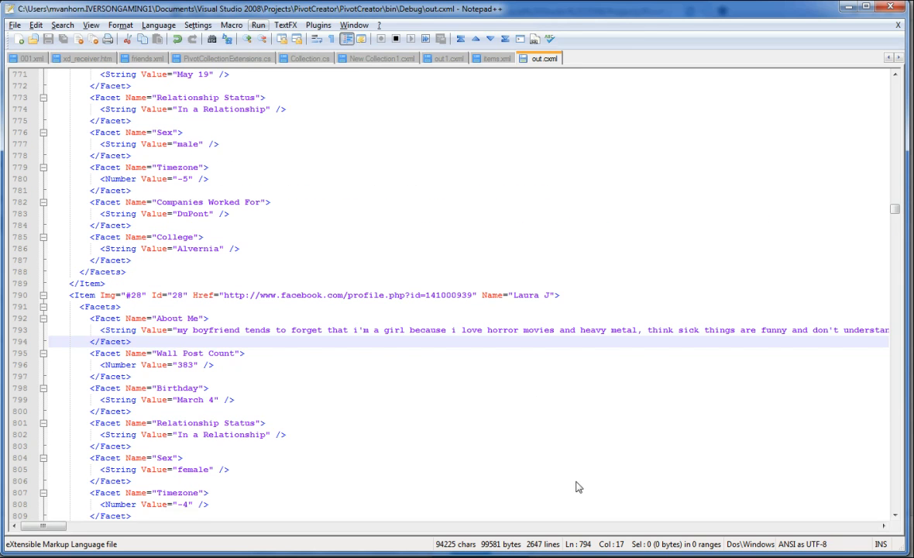
scroll("down", 3)
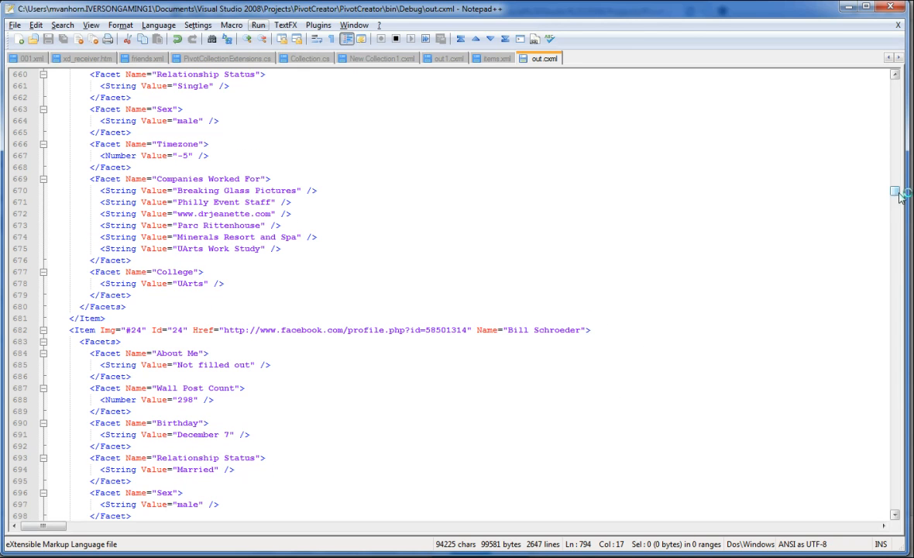
key("ctrl+Home")
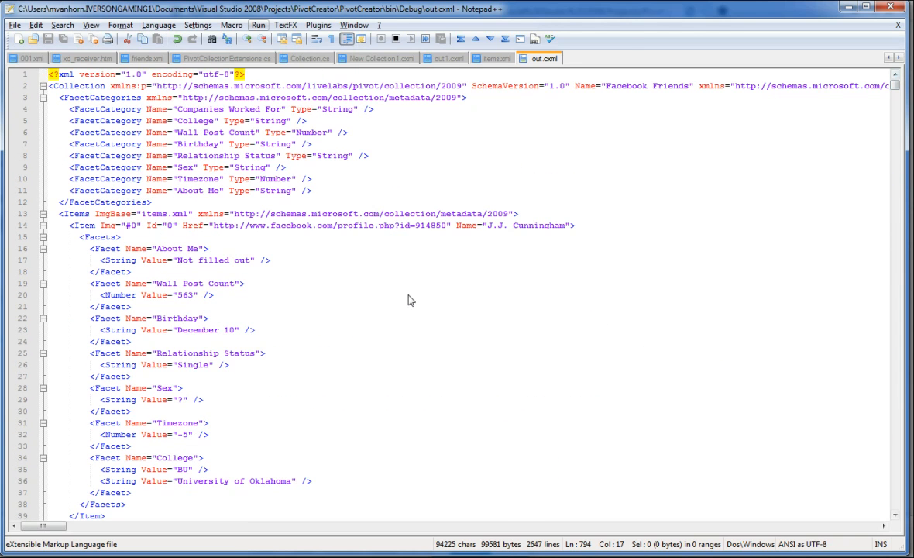
scroll("down", 3)
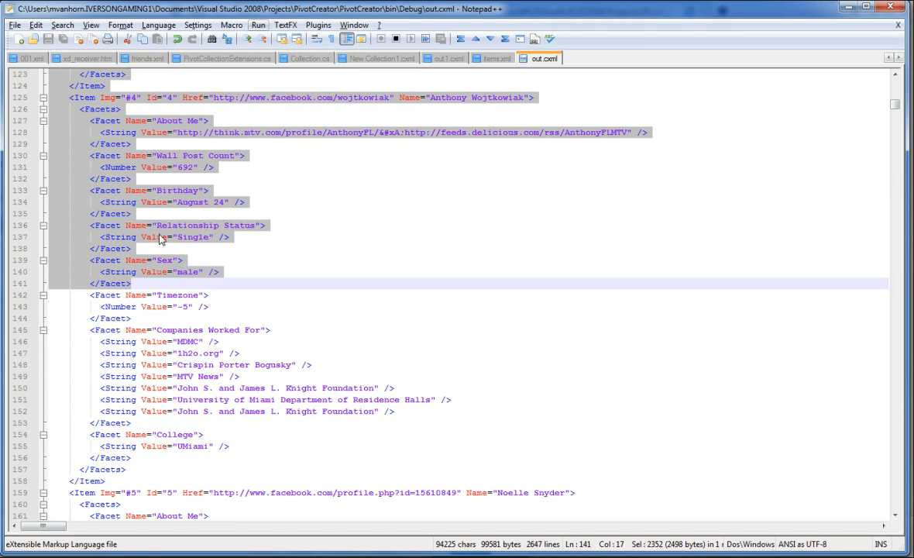
scroll("up", 3)
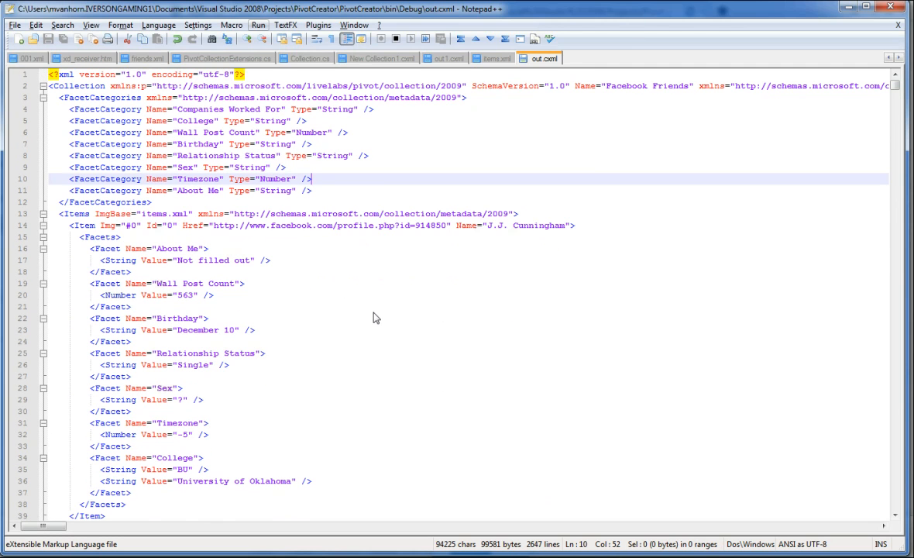
mouse_move(509, 311)
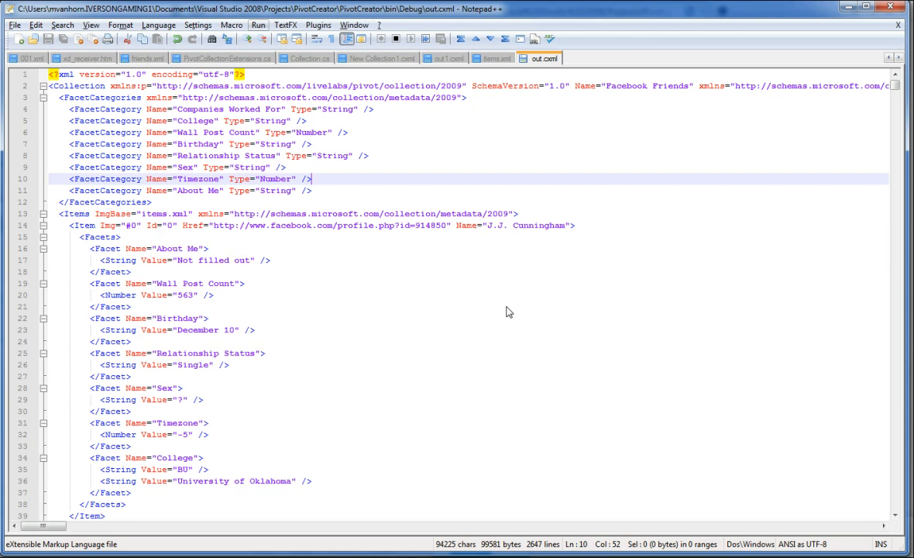
mouse_move(652, 400)
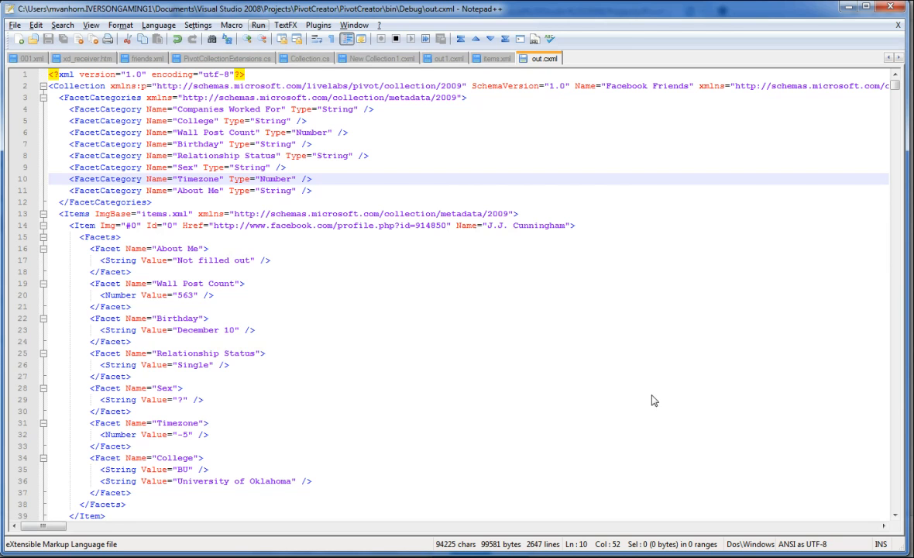
mouse_move(518, 351)
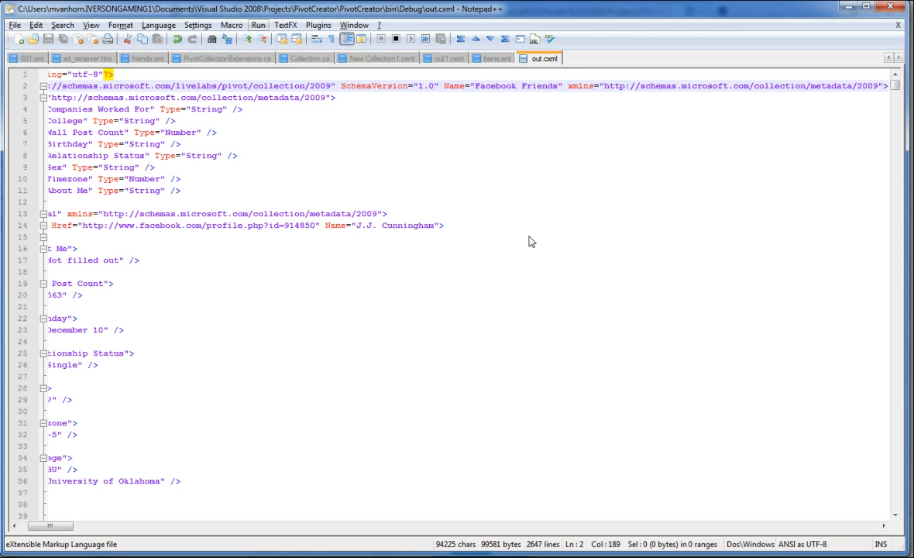
mouse_move(440, 441)
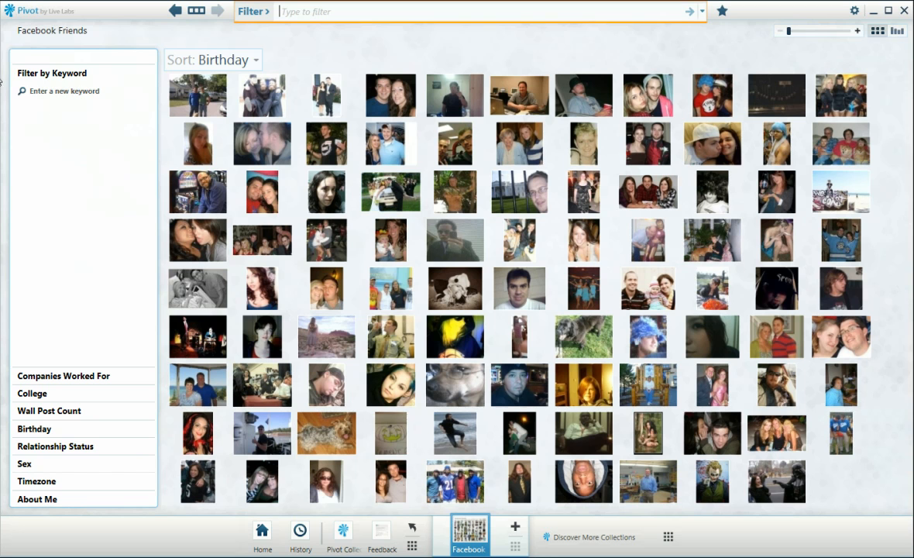
mouse_move(482, 38)
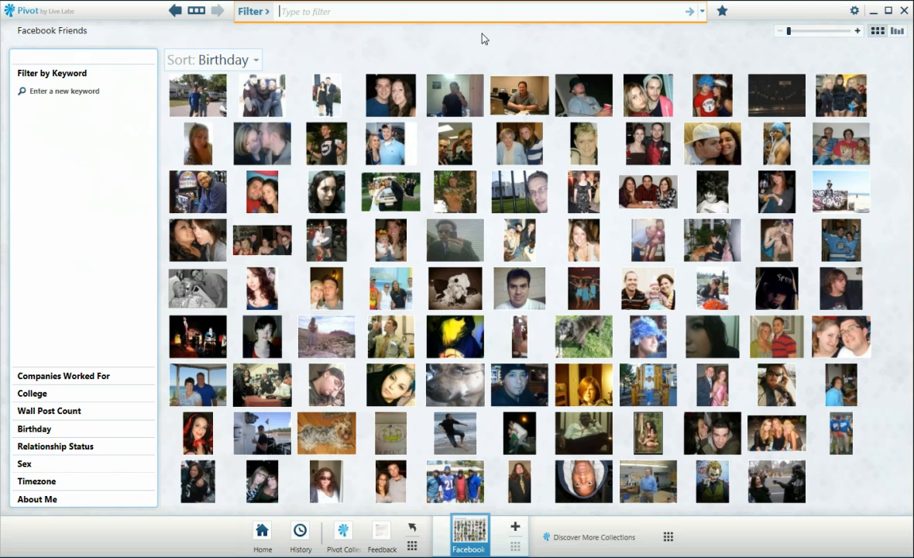
Search 'bob', filter by the Bob Dylan New Jersey quote, then clear the keyword filter.
type("bob")
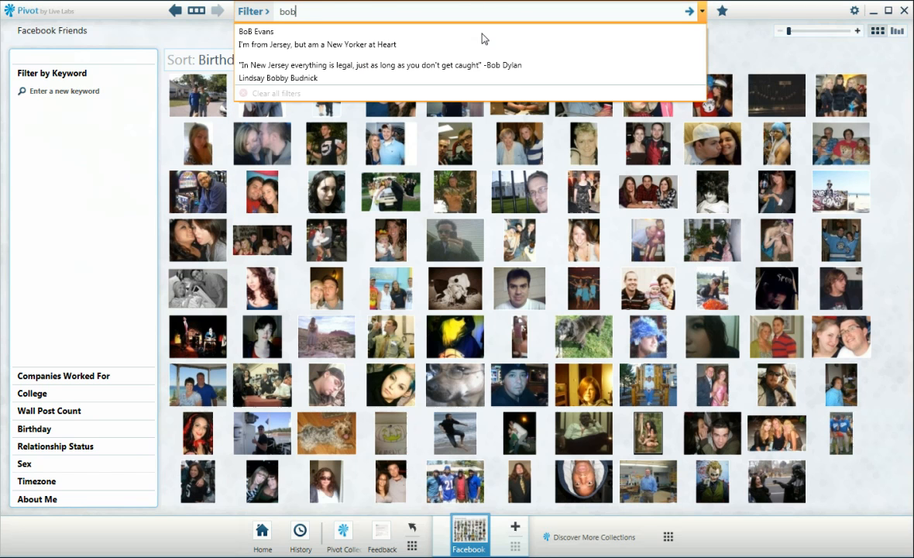
left_click(320, 44)
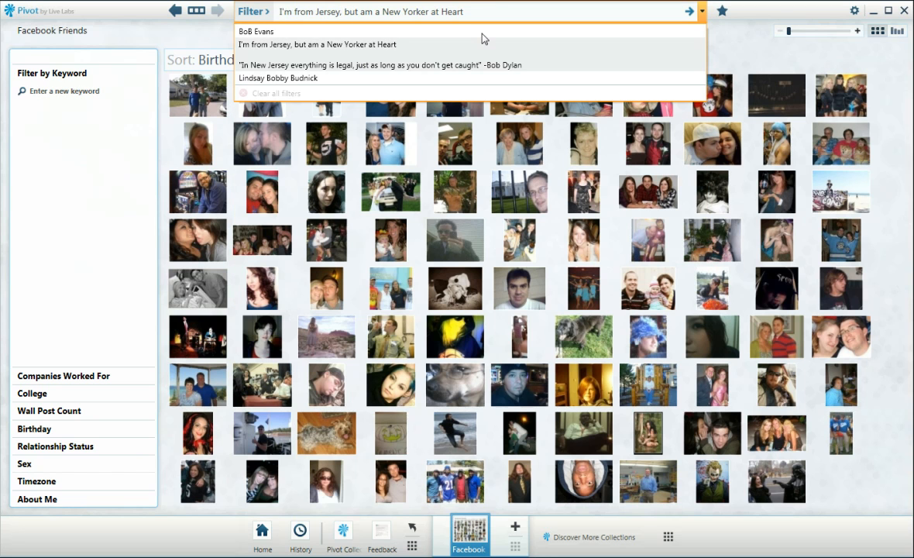
left_click(385, 64)
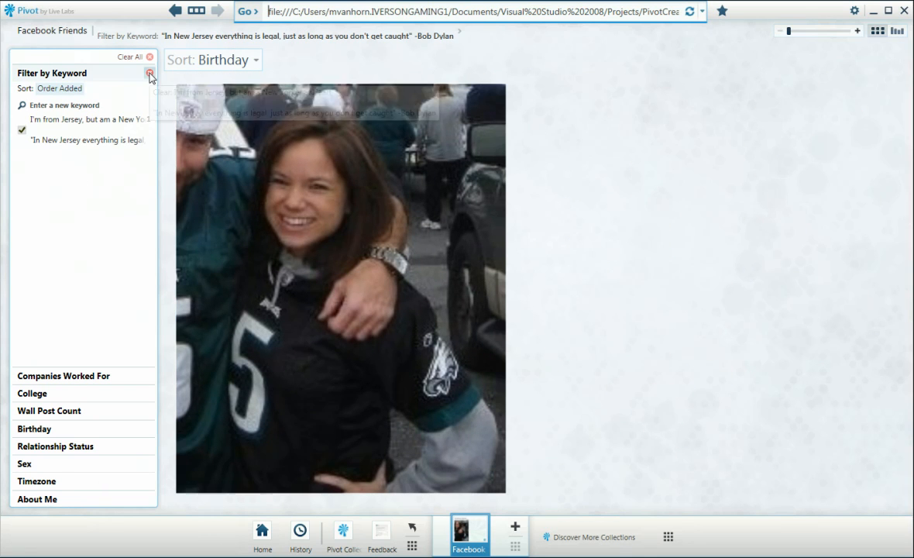
left_click(152, 75)
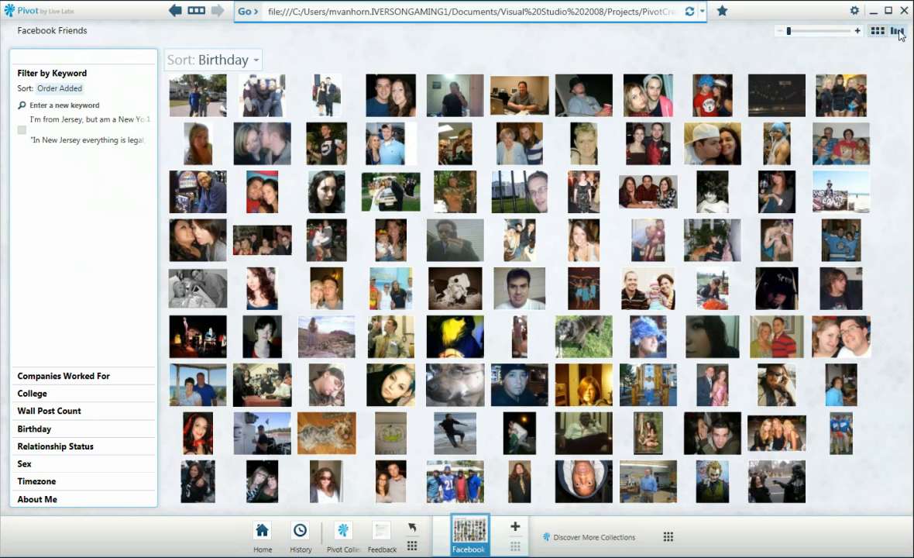
Switch to graph view and sort by Wall Post Count, then Companies Worked For.
left_click(896, 31)
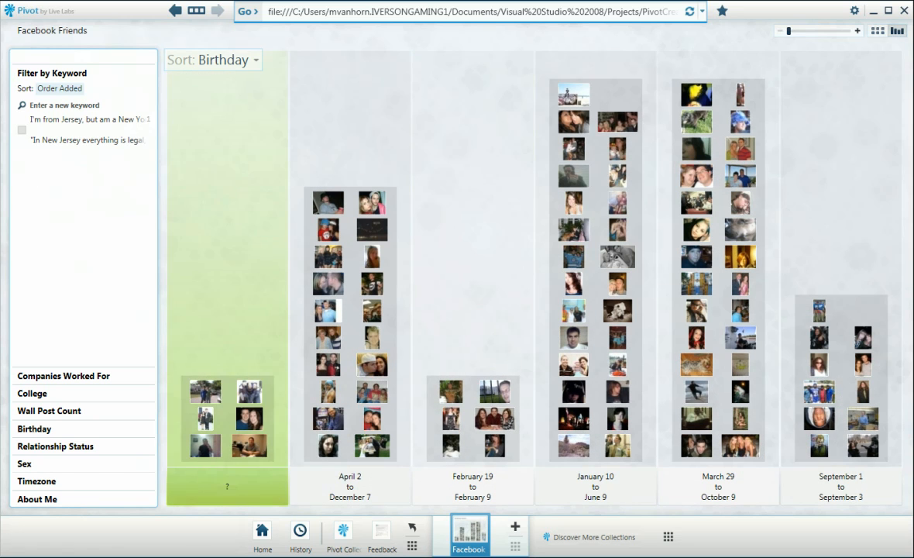
left_click(220, 59)
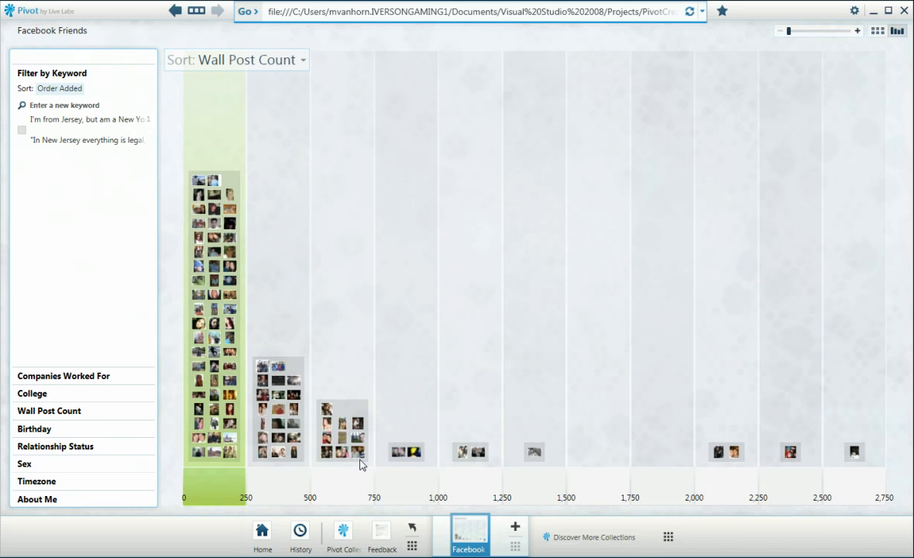
left_click(236, 60)
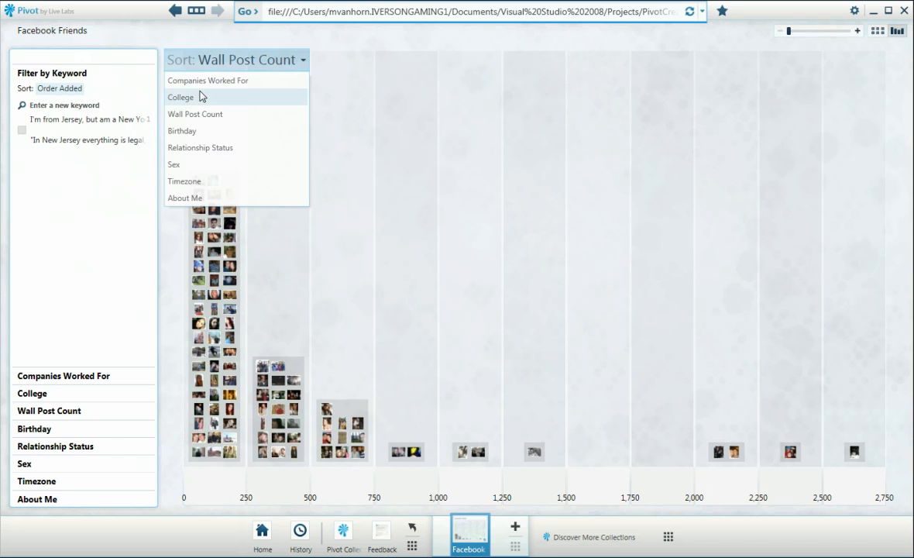
left_click(217, 80)
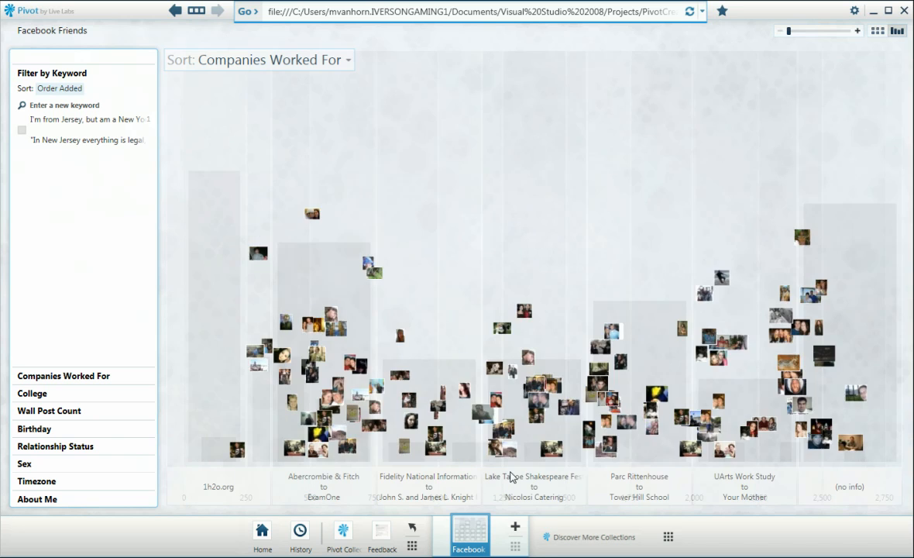